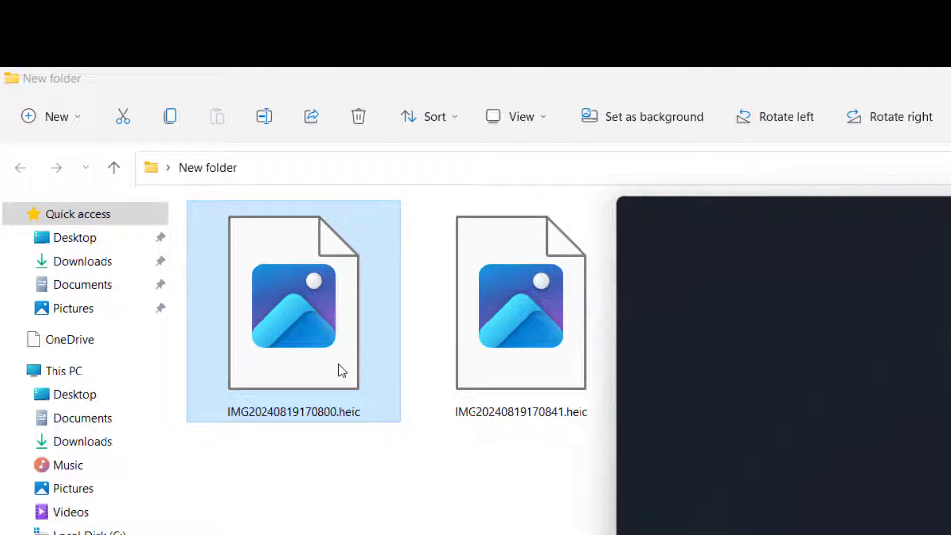
Try the first HEIC photo in the default viewer and dismiss the unsupported-format error
{"action": "double_click", "coordinate": [293, 297]}
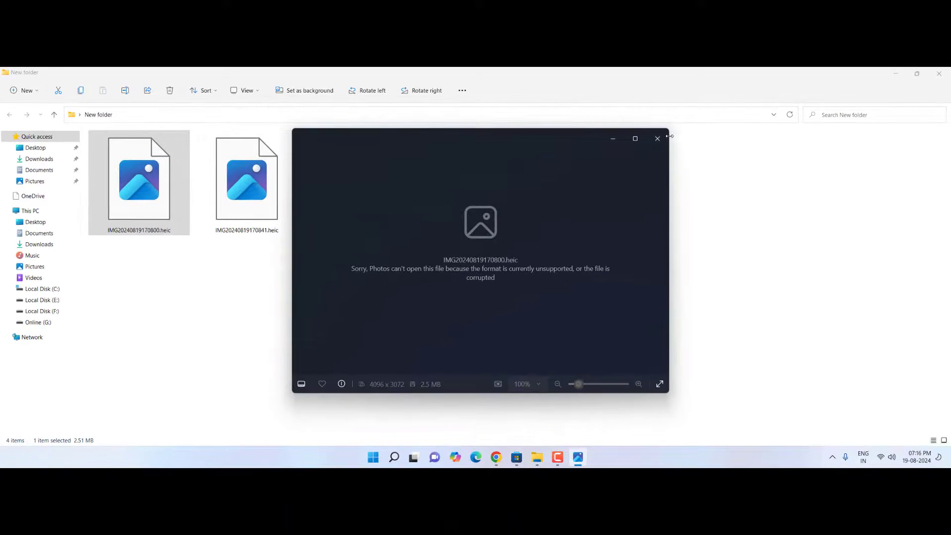
{"action": "left_click", "coordinate": [656, 139]}
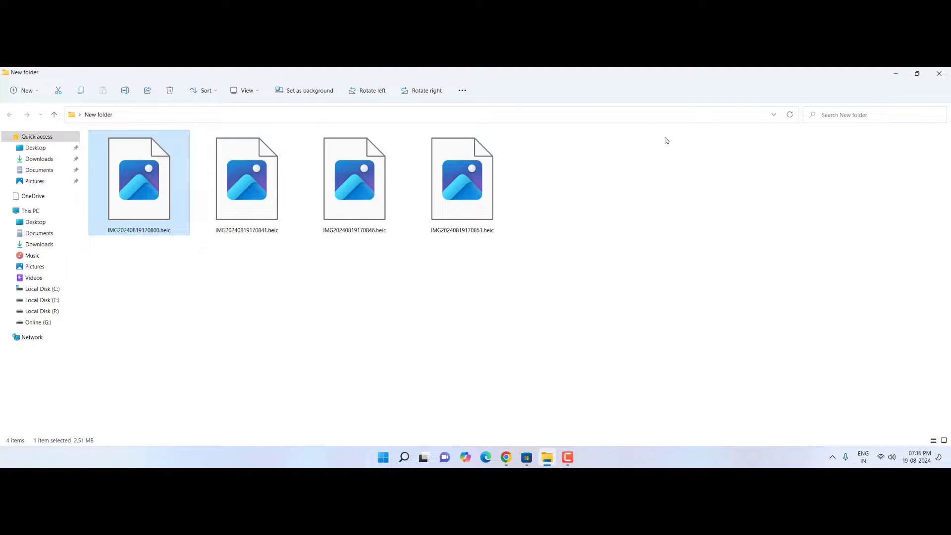
{"action": "mouse_move", "coordinate": [593, 223]}
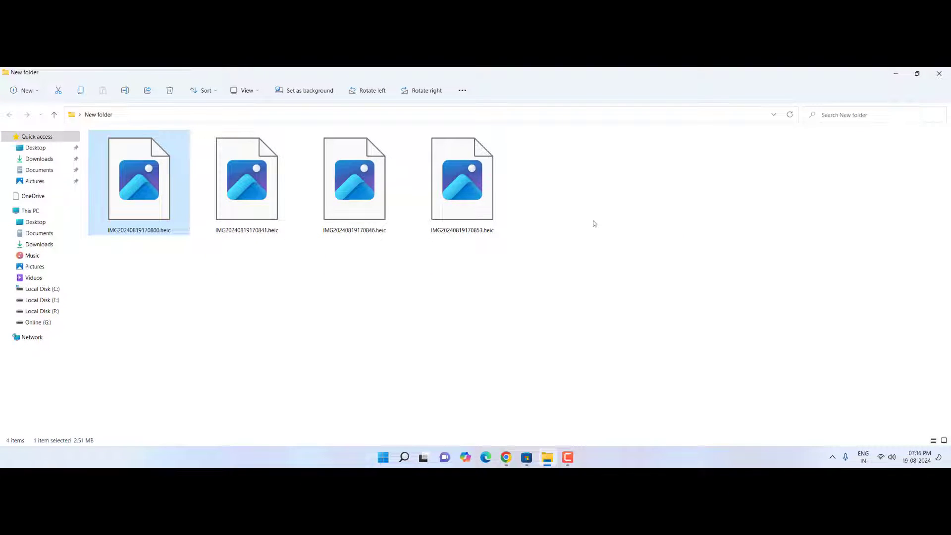
{"action": "mouse_move", "coordinate": [525, 364]}
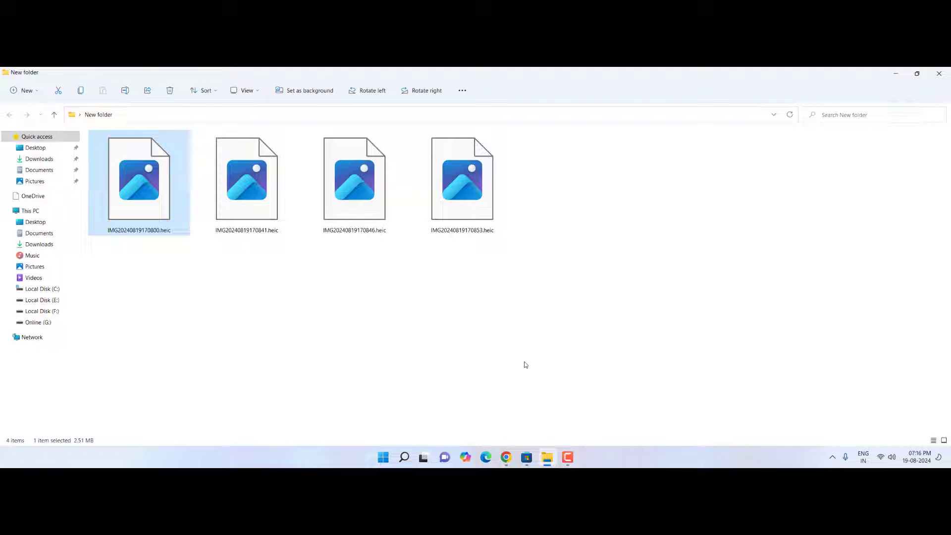
{"action": "left_click", "coordinate": [403, 458]}
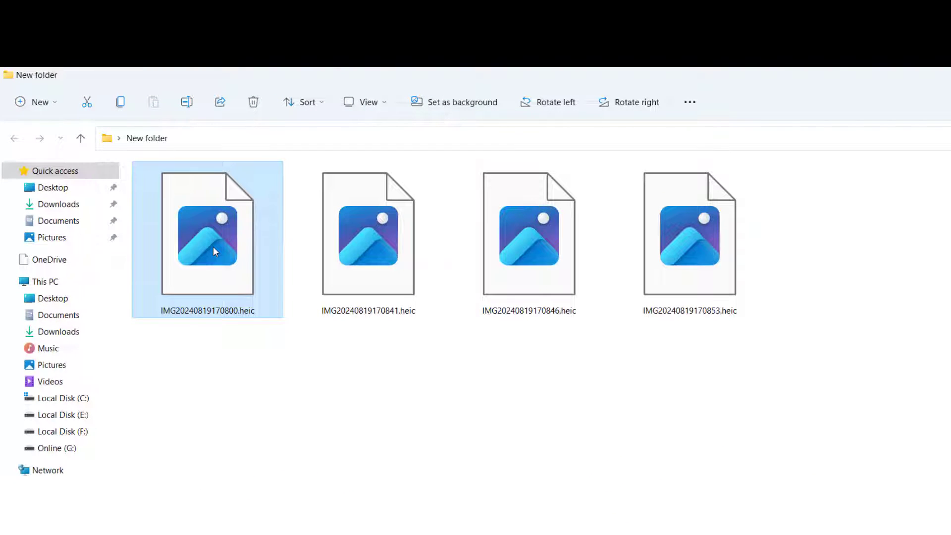
Open the first HEIC photo via Open with > HEIC Image Viewer, Converter
{"action": "right_click", "coordinate": [207, 237]}
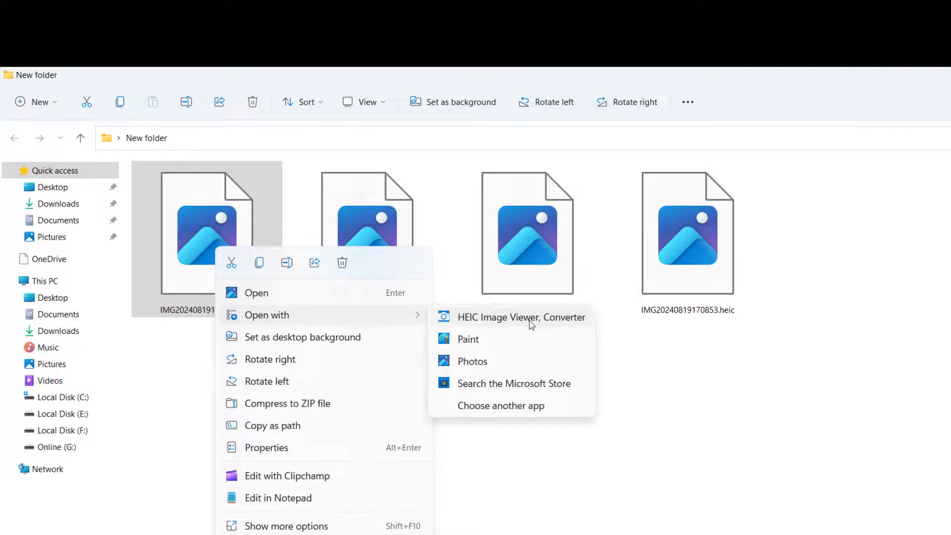
{"action": "left_click", "coordinate": [519, 317]}
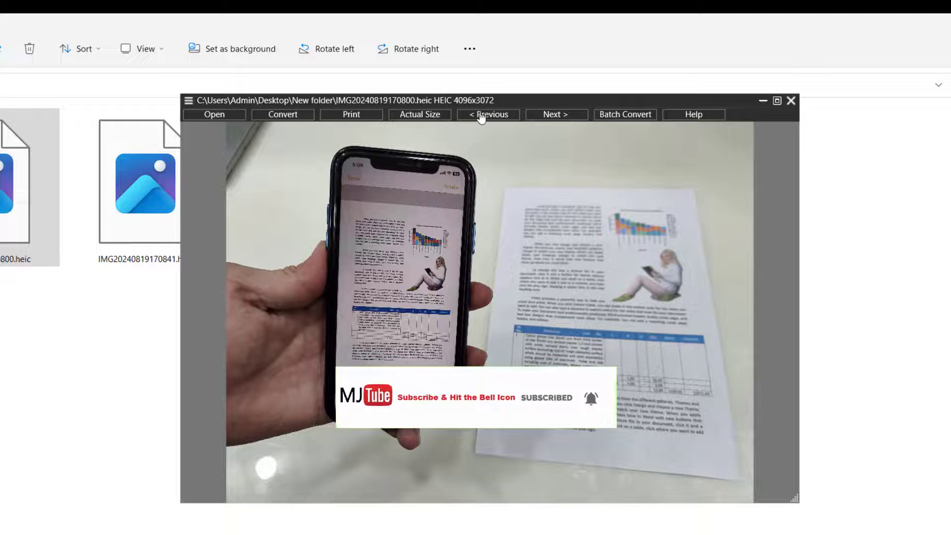
View the second HEIC photo with Next, then close the viewer back to the folder
{"action": "left_click", "coordinate": [555, 115]}
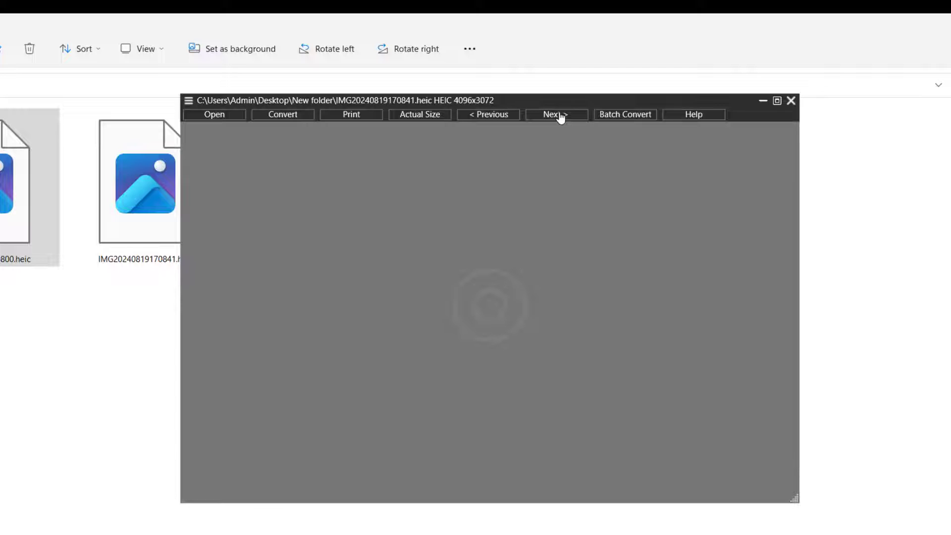
{"action": "left_click", "coordinate": [552, 115]}
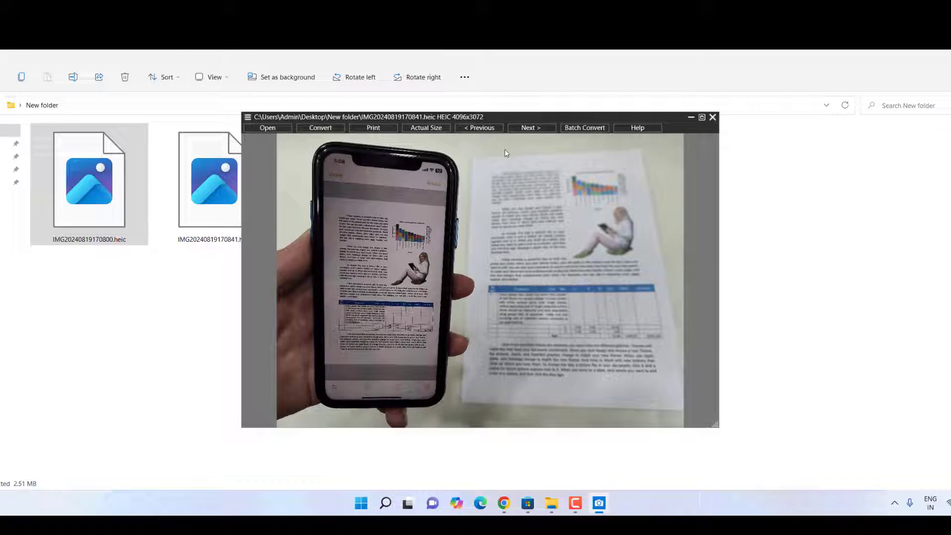
{"action": "left_click", "coordinate": [712, 117]}
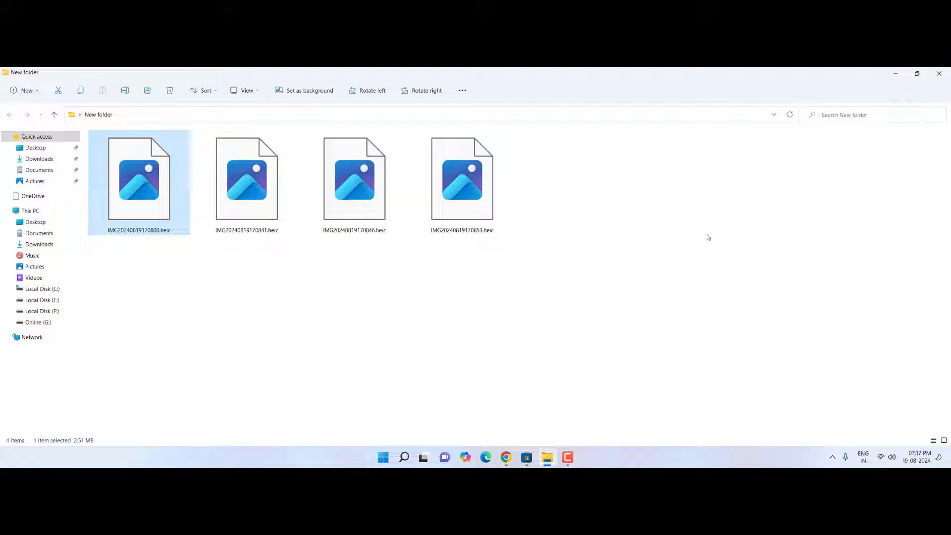
{"action": "mouse_move", "coordinate": [646, 272]}
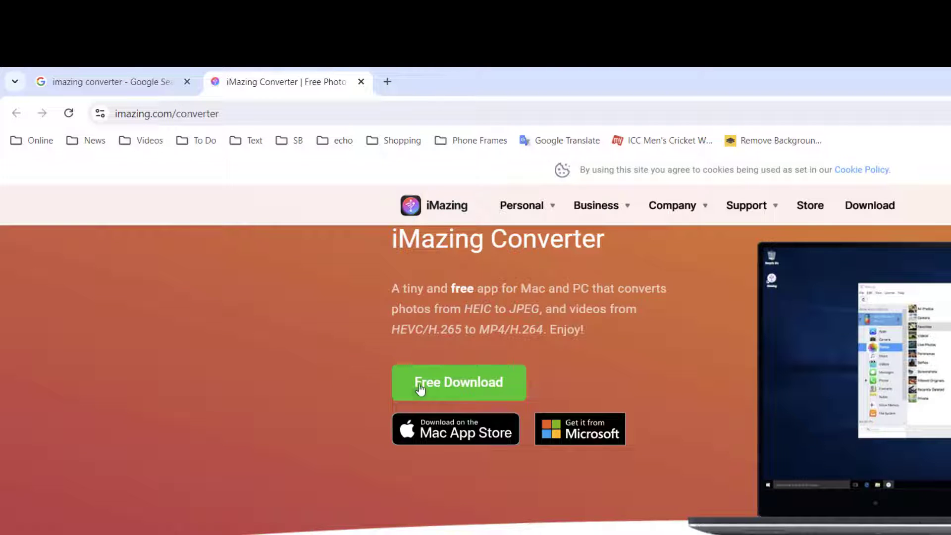
Start the free Windows download of iMazing Converter and skip the newsletter with Maybe later
{"action": "left_click", "coordinate": [458, 382]}
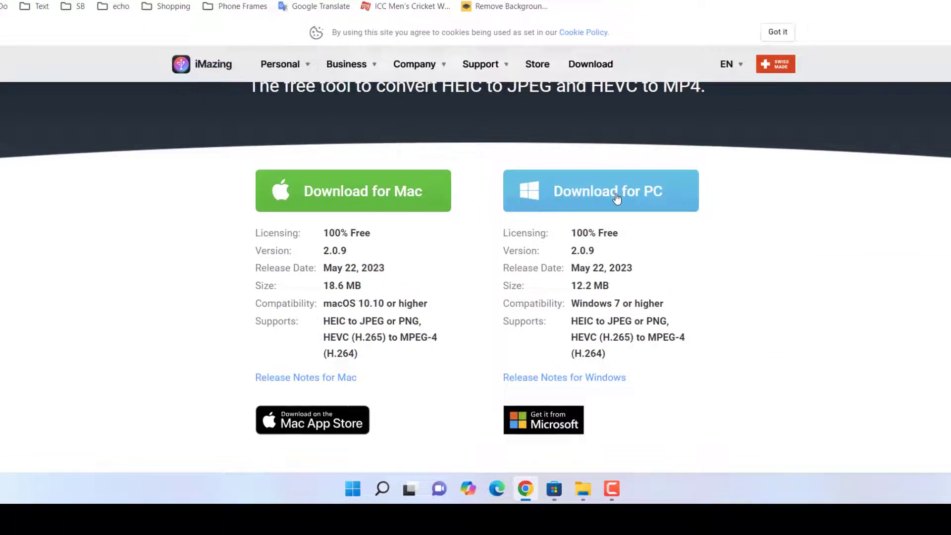
{"action": "left_click", "coordinate": [600, 190]}
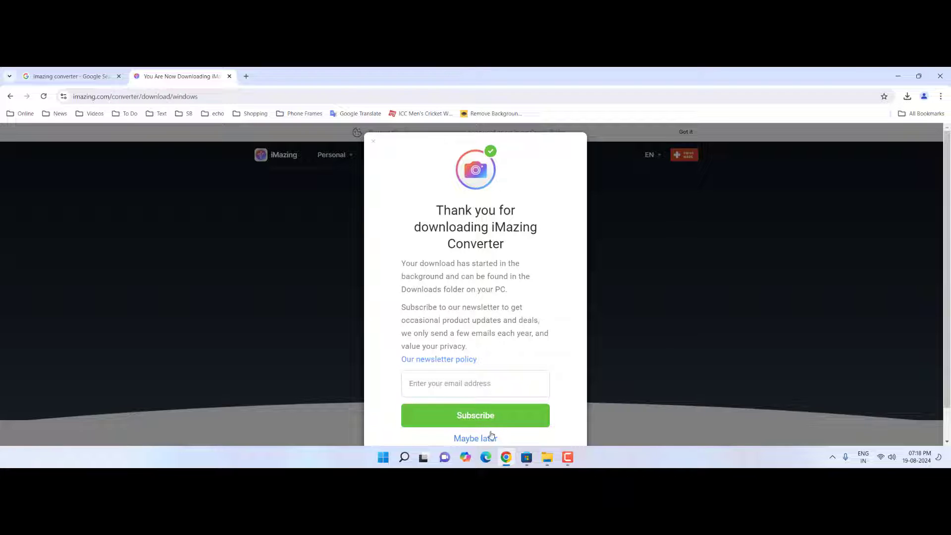
{"action": "left_click", "coordinate": [474, 438]}
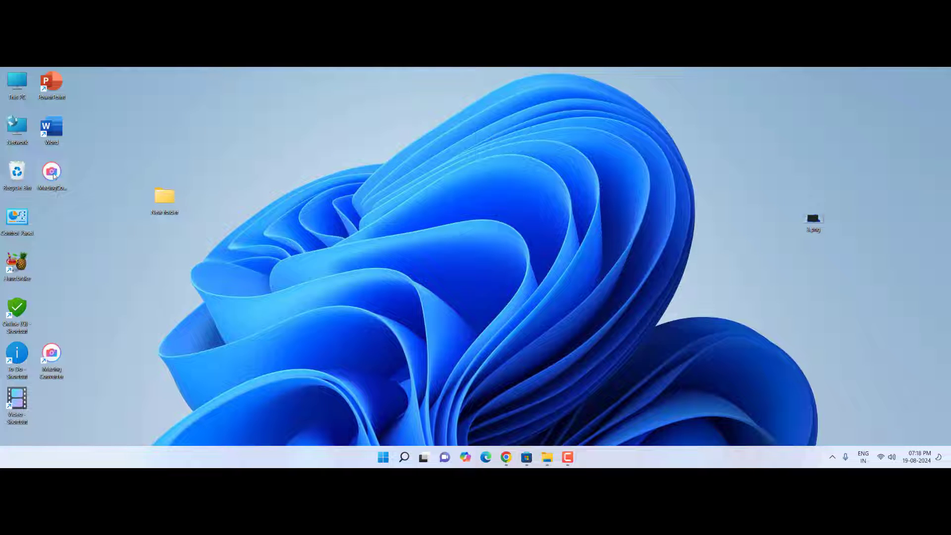
{"action": "mouse_move", "coordinate": [328, 180]}
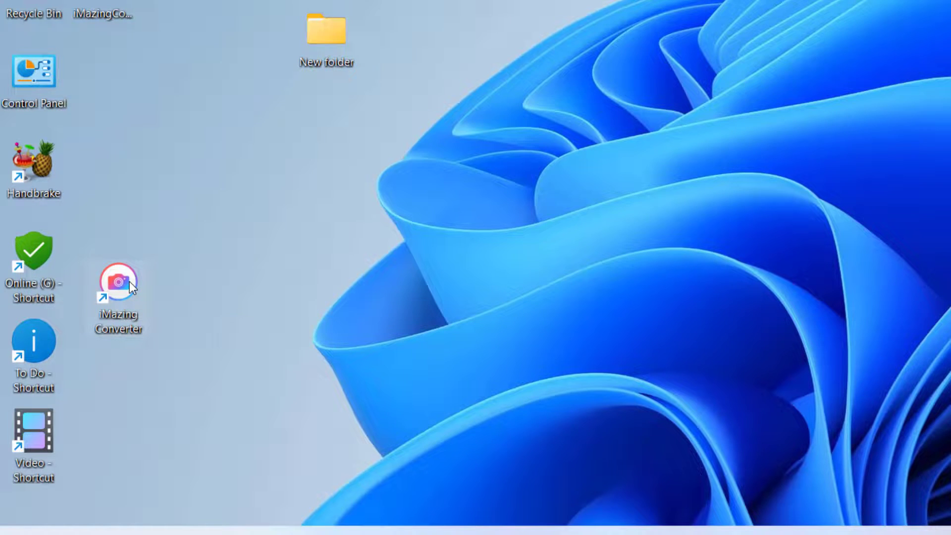
Launch iMazing Converter from its desktop shortcut
{"action": "double_click", "coordinate": [118, 280]}
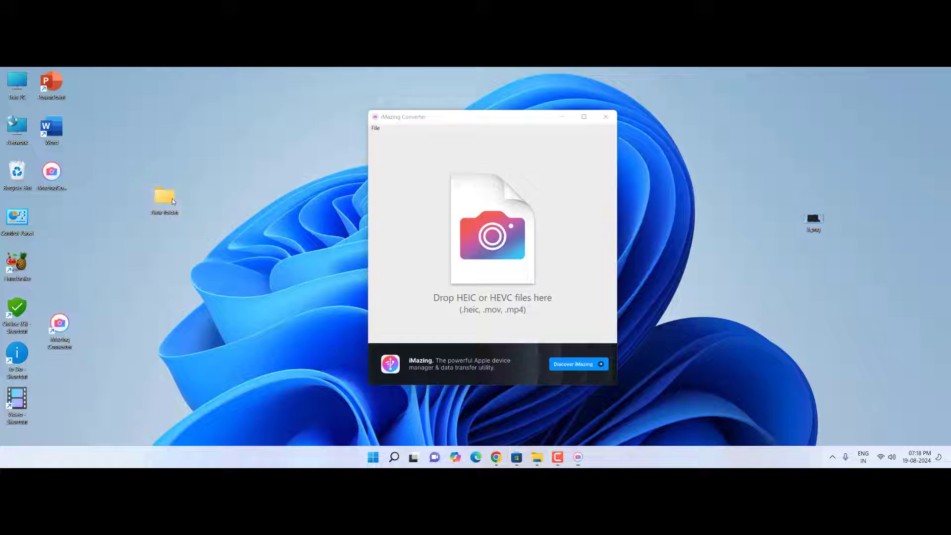
Open New folder so its four HEIC photos can be loaded for JPEG conversion
{"action": "double_click", "coordinate": [164, 200]}
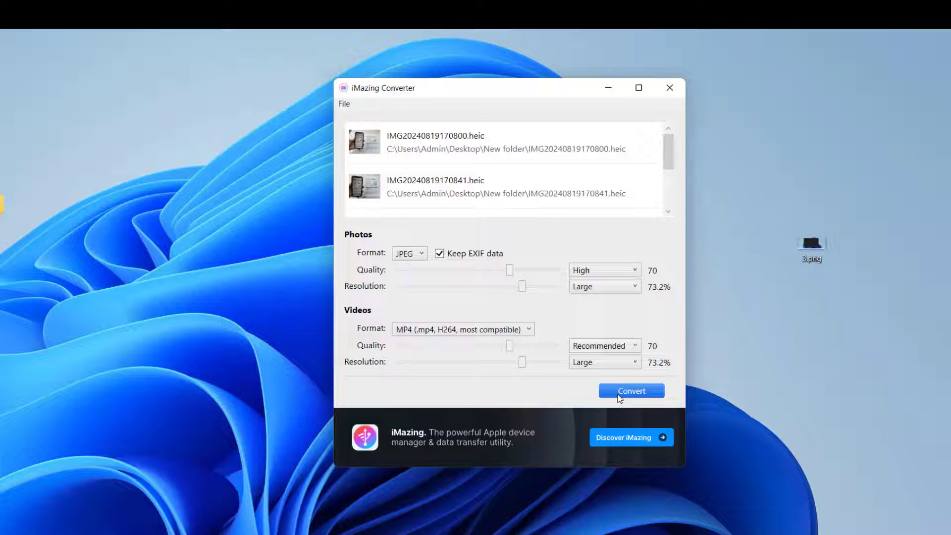
Convert the four photos to JPEG into the desktop jpeg folder, confirm success and close the converter
{"action": "left_click", "coordinate": [631, 390]}
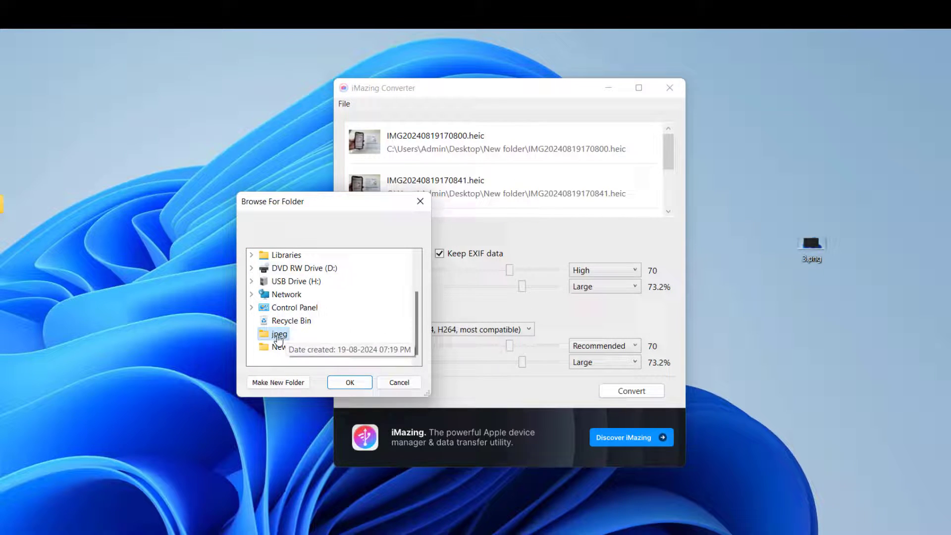
{"action": "left_click", "coordinate": [350, 382]}
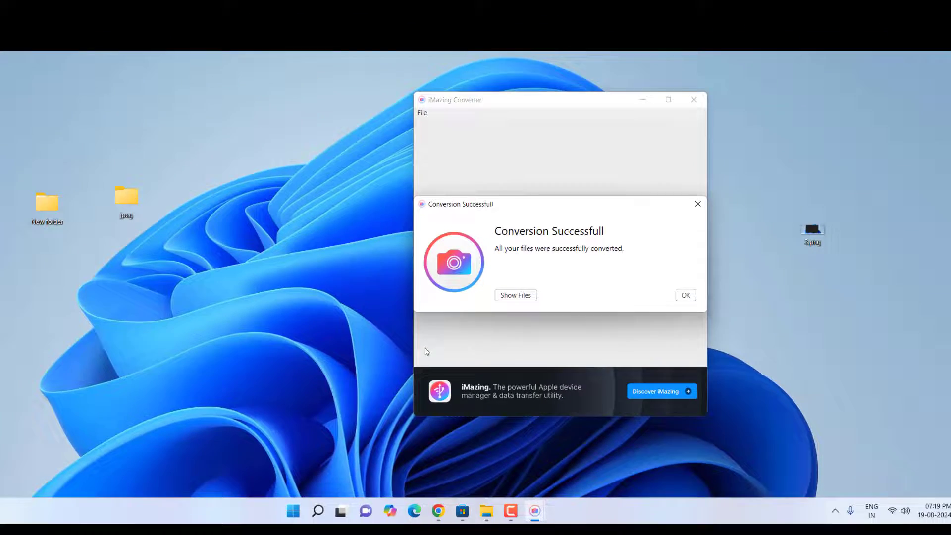
{"action": "left_click", "coordinate": [684, 295]}
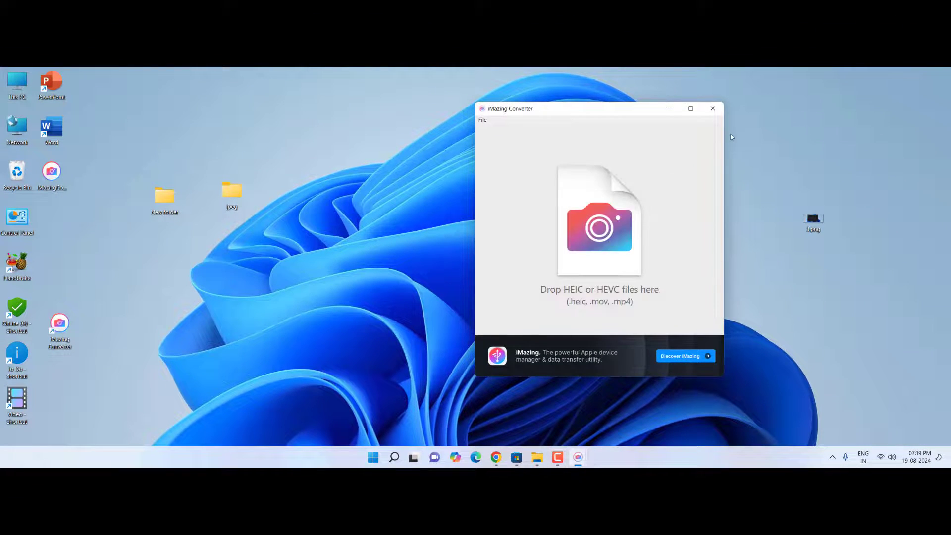
{"action": "left_click", "coordinate": [712, 109]}
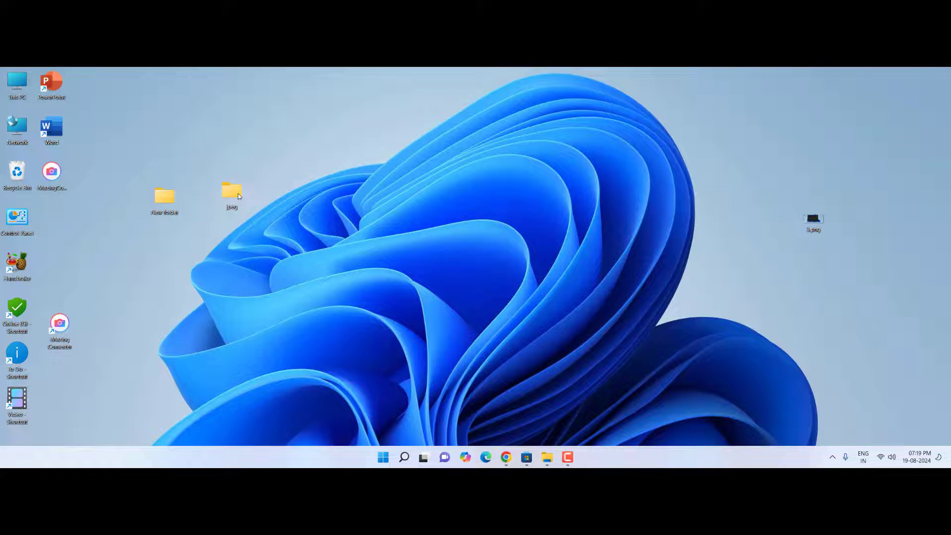
Open the jpeg folder, view two converted JPG photos in Photos, then close Photos
{"action": "double_click", "coordinate": [231, 194]}
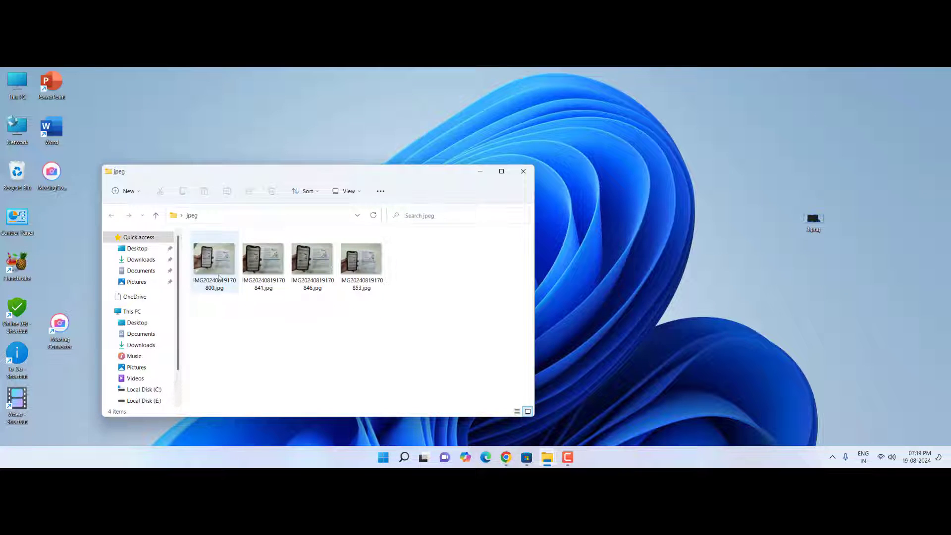
{"action": "double_click", "coordinate": [214, 258]}
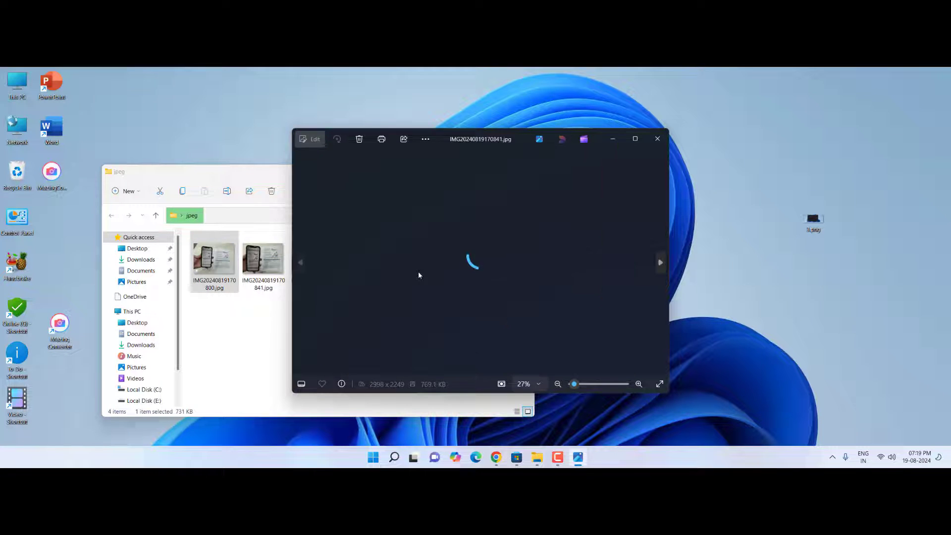
{"action": "left_click", "coordinate": [659, 262]}
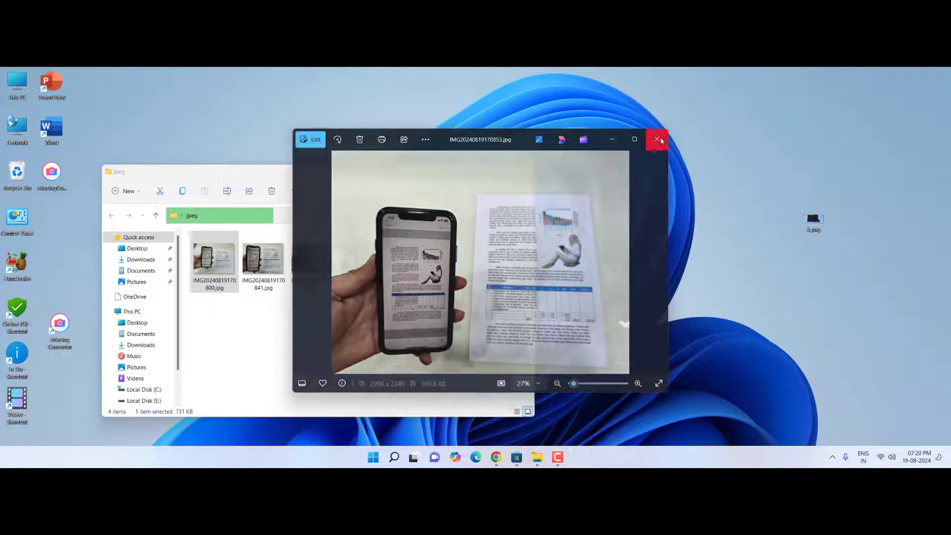
{"action": "left_click", "coordinate": [657, 140]}
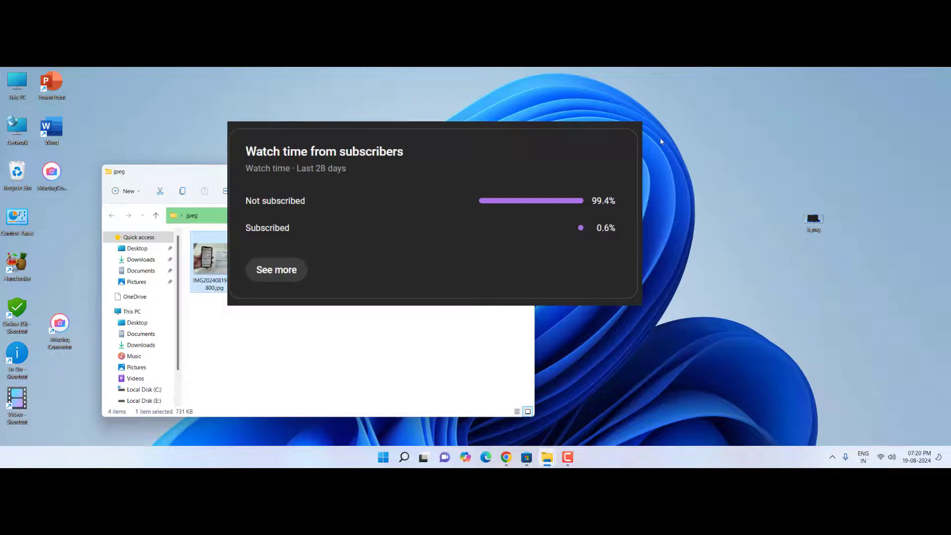